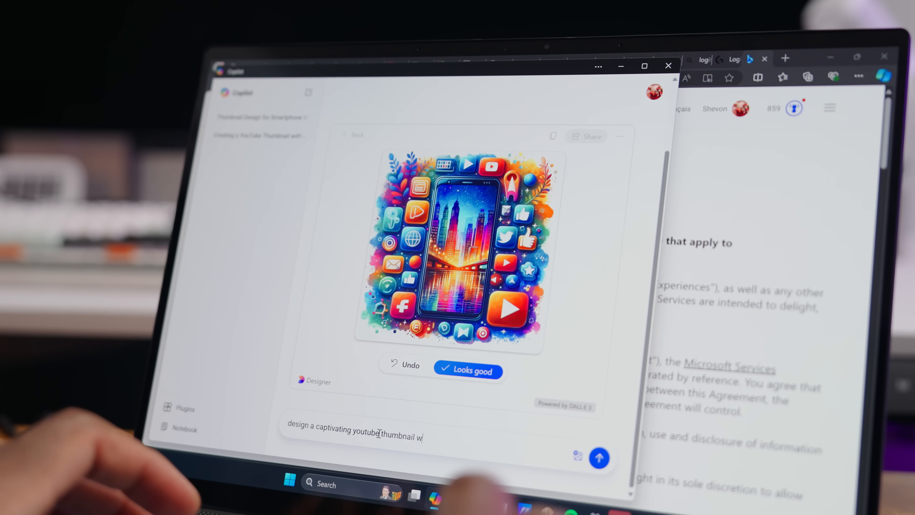
Ask Copilot what should be ensured before uploading a YouTube video and send it
{"action": "type", "text": "with sc"}
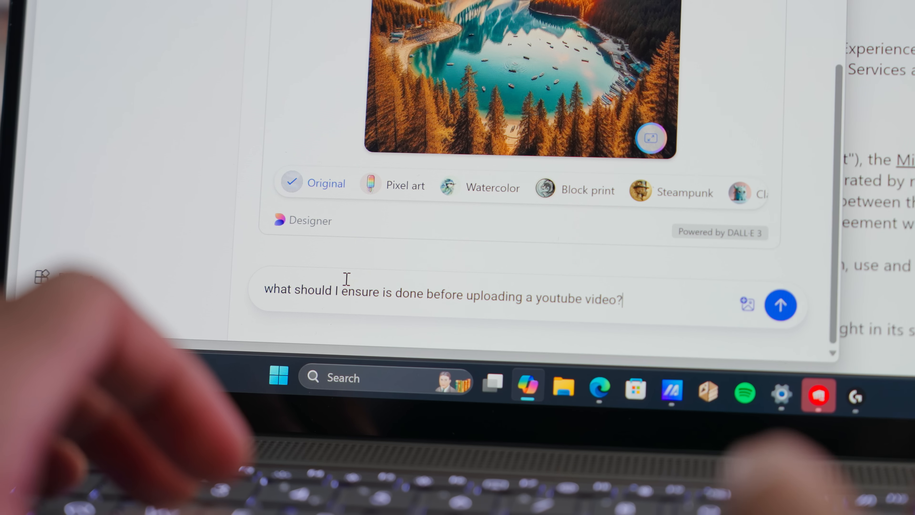
{"action": "left_click", "coordinate": [780, 305]}
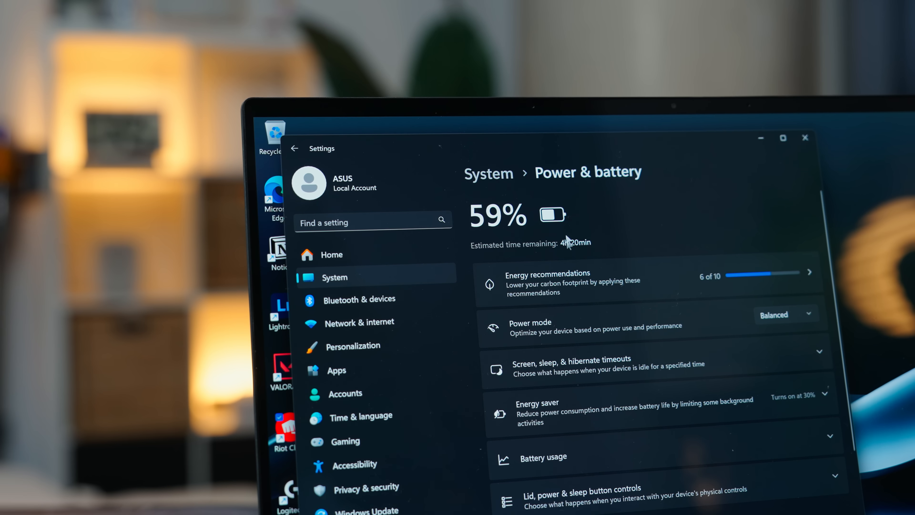
{"action": "scroll", "scroll_direction": "down", "scroll_amount": 3}
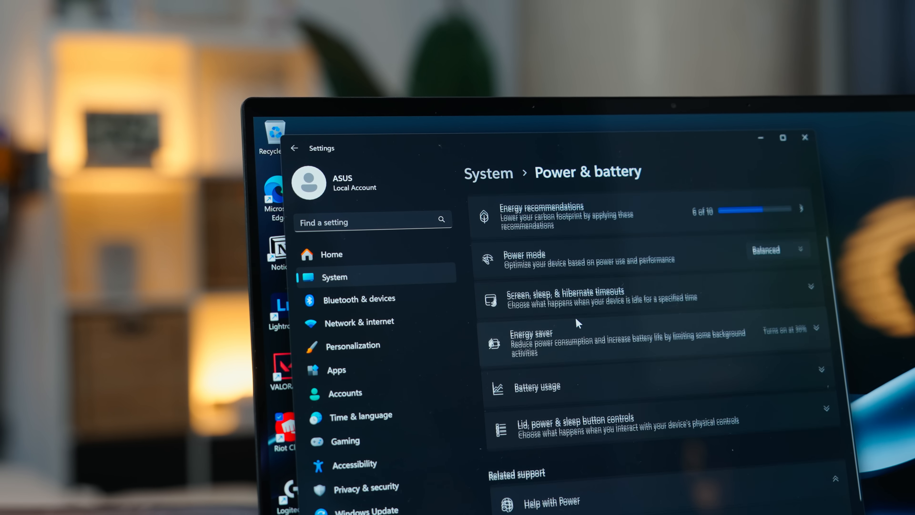
{"action": "scroll", "scroll_direction": "up", "scroll_amount": 3}
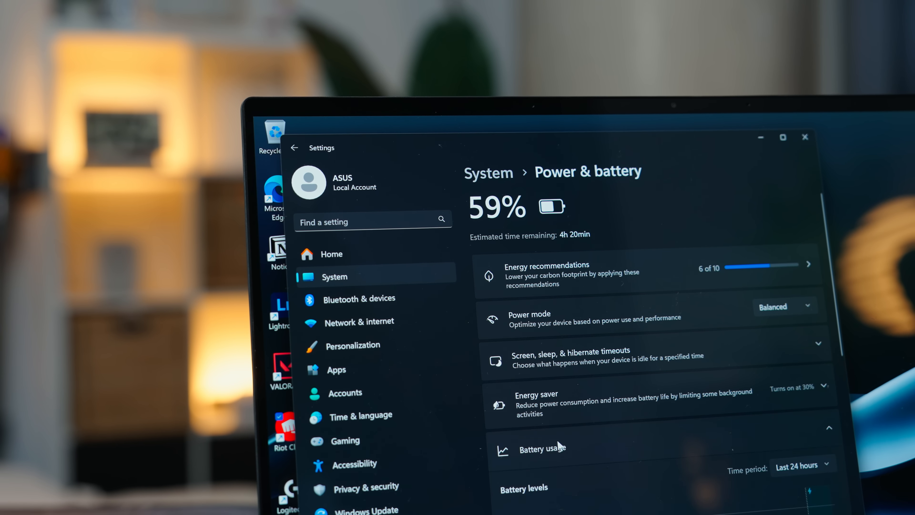
{"action": "scroll", "scroll_direction": "down", "scroll_amount": 3}
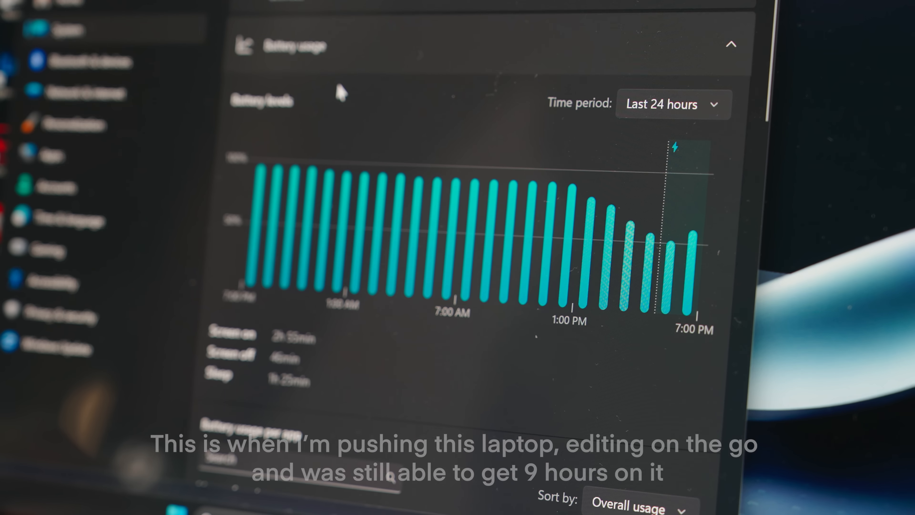
{"action": "scroll", "scroll_direction": "down", "scroll_amount": 3}
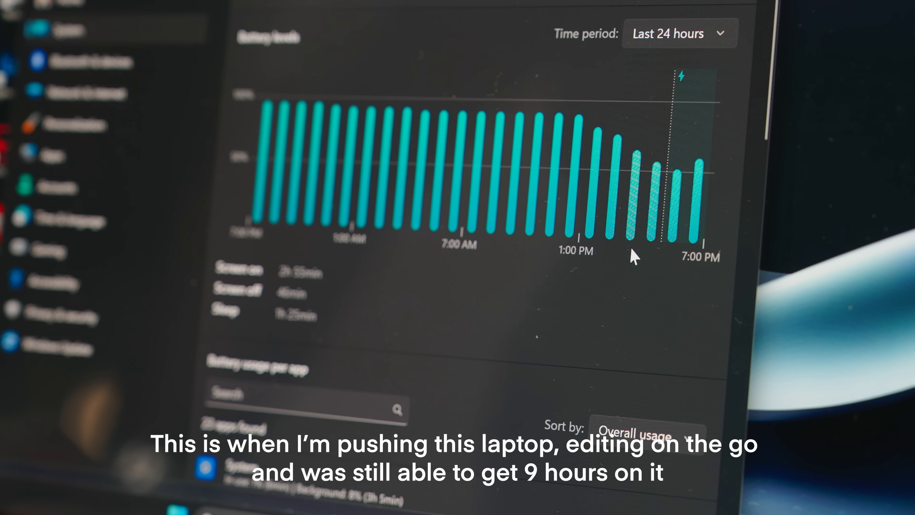
{"action": "scroll", "scroll_direction": "up", "scroll_amount": 3}
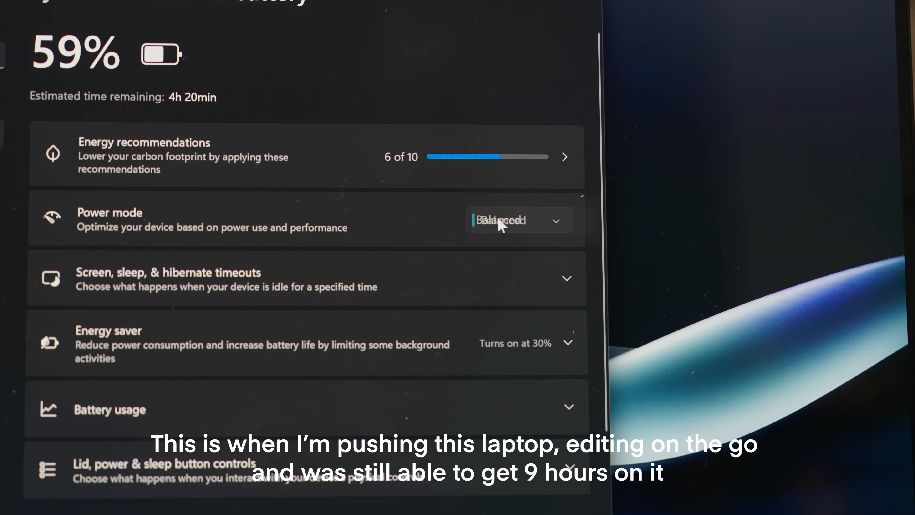